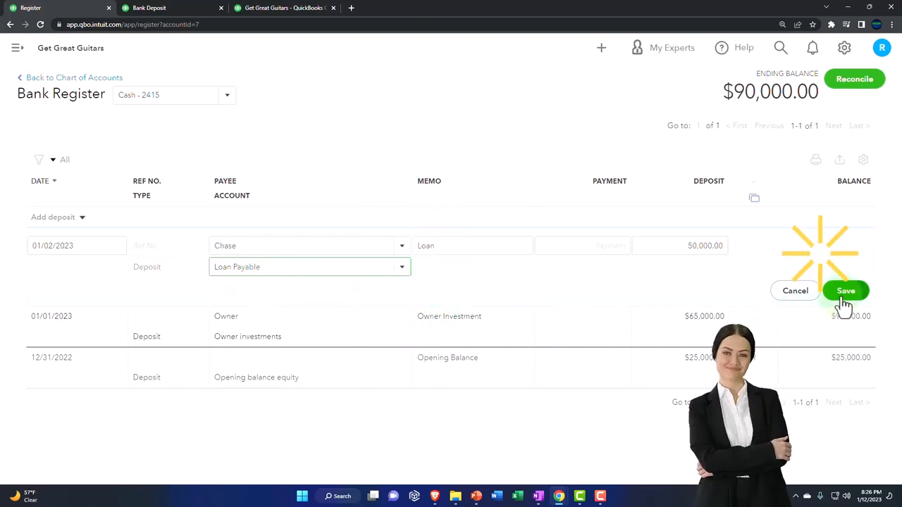
- Save the $50,000 Chase loan deposit in Cash and check the balance sheet's 140,000.00 Cash line
{"action": "left_click", "coordinate": [845, 290]}
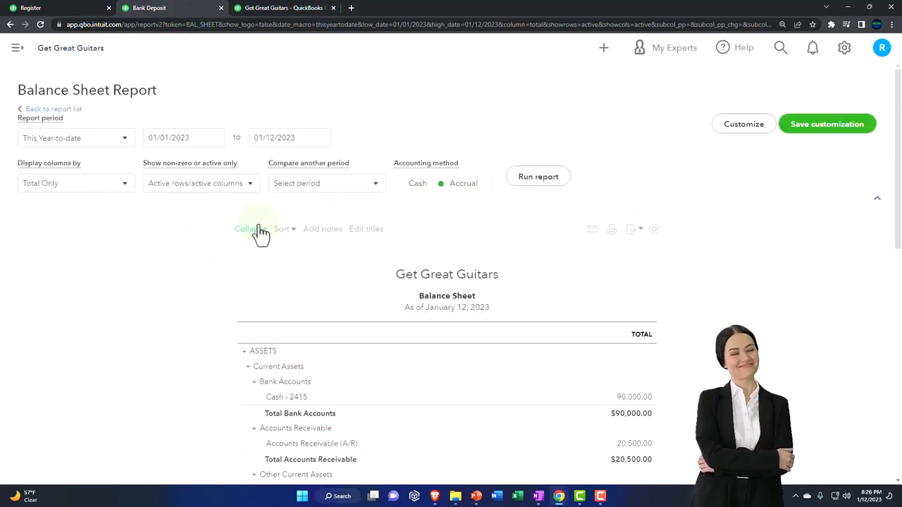
{"action": "scroll", "scroll_direction": "down", "scroll_amount": 3}
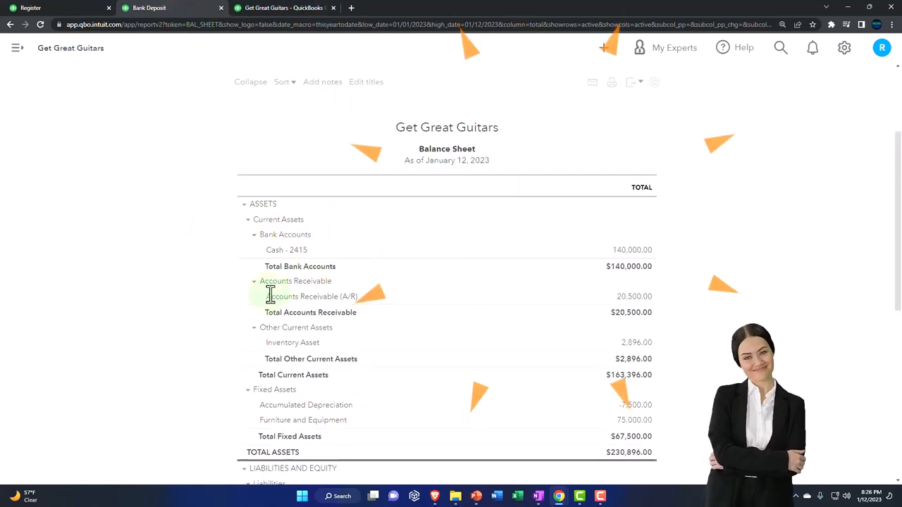
{"action": "scroll", "scroll_direction": "down", "scroll_amount": 3}
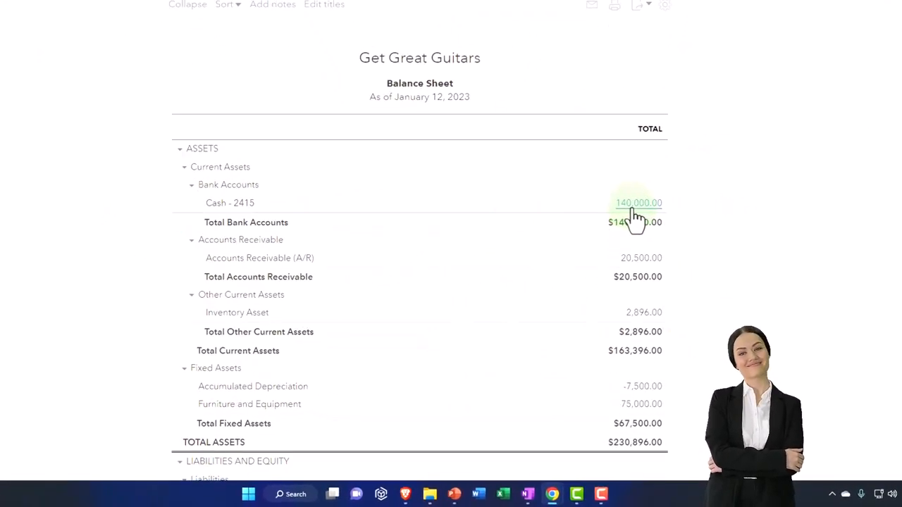
- Review the Cash transactions behind 140,000.00, then return to the balance sheet's Liabilities section
{"action": "left_click", "coordinate": [638, 202]}
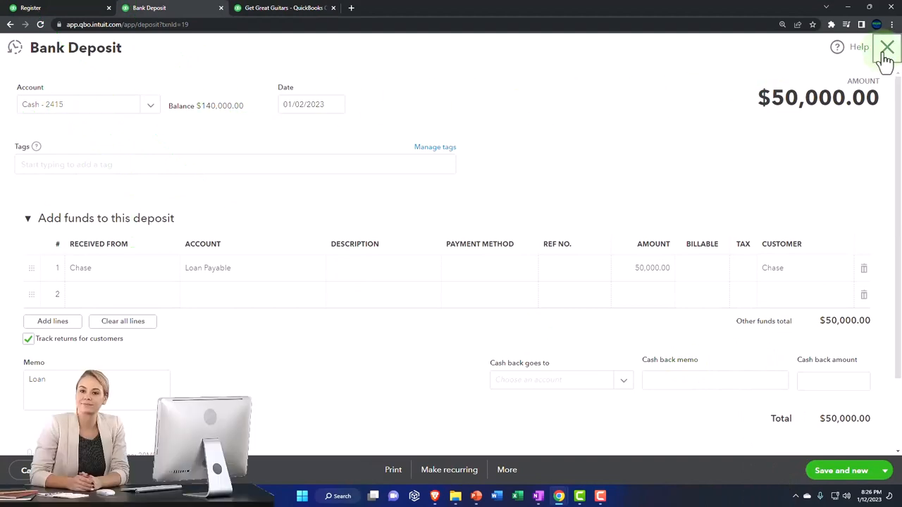
{"action": "left_click", "coordinate": [886, 48]}
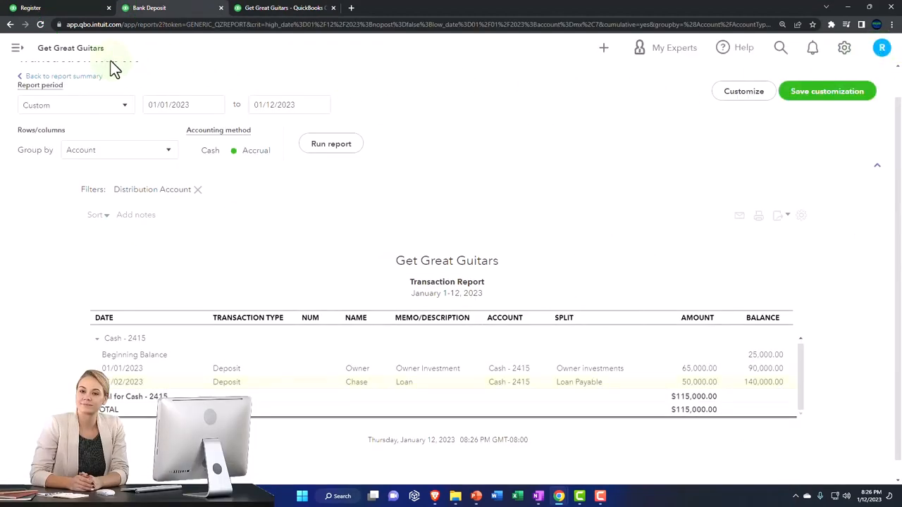
{"action": "left_click", "coordinate": [64, 76]}
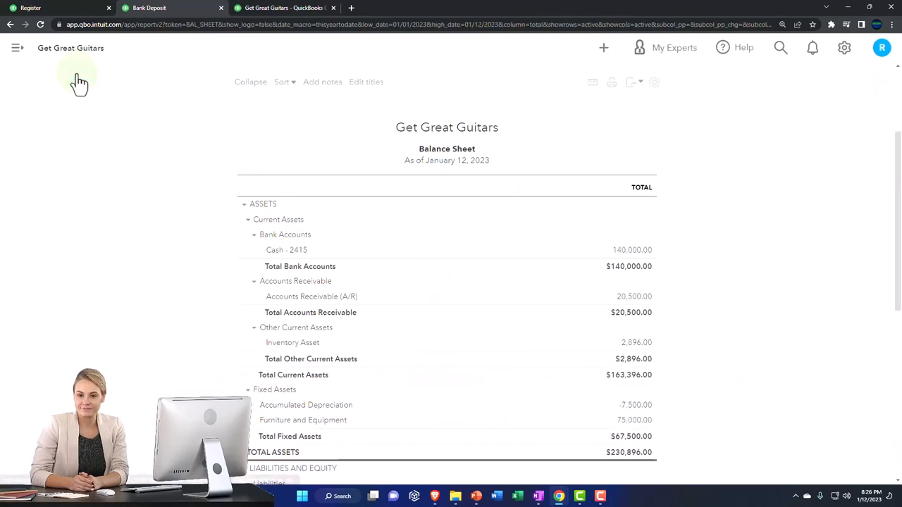
{"action": "scroll", "scroll_direction": "down", "scroll_amount": 3}
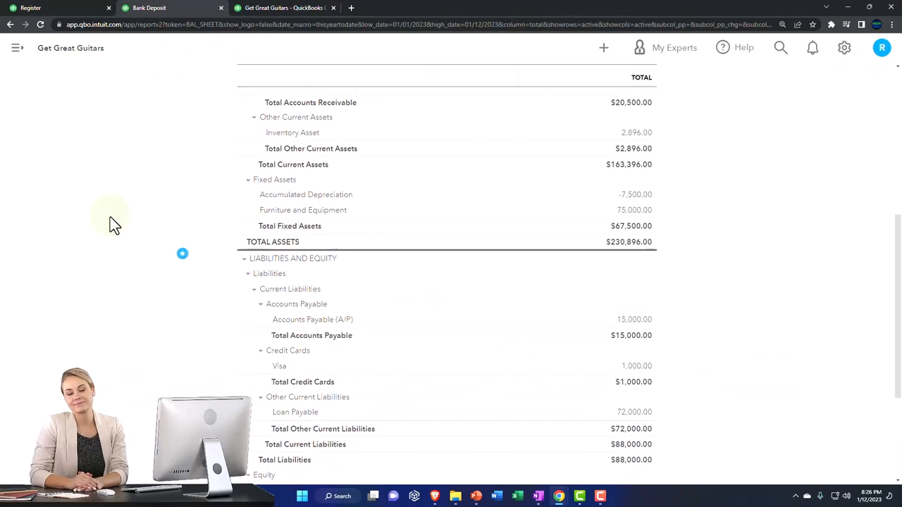
{"action": "scroll", "scroll_direction": "down", "scroll_amount": 3}
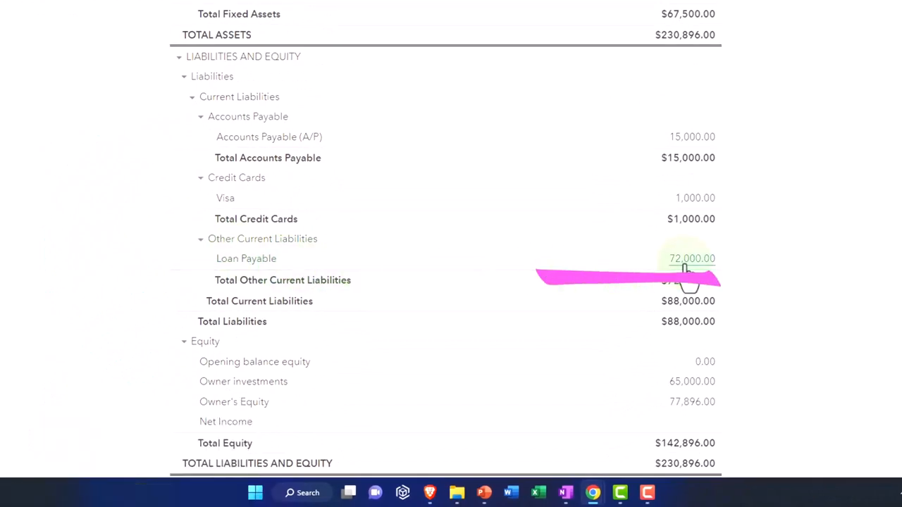
- Inspect Loan Payable's 72,000.00 transaction report, then return to the balance sheet summary
{"action": "left_click", "coordinate": [692, 259]}
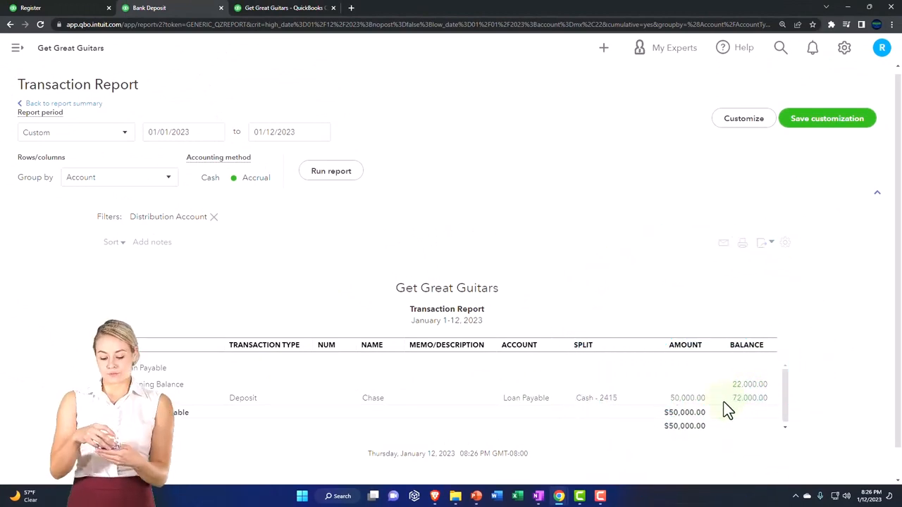
{"action": "left_click", "coordinate": [60, 103]}
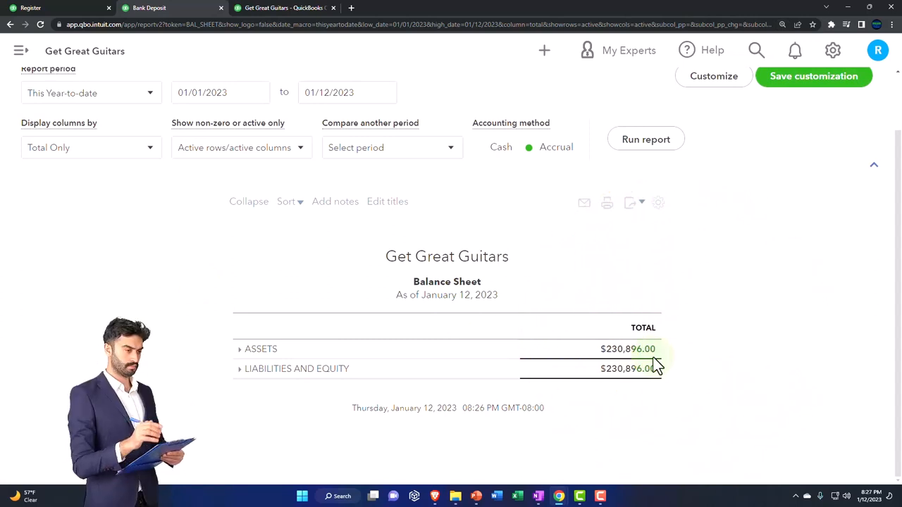
{"action": "mouse_move", "coordinate": [662, 372]}
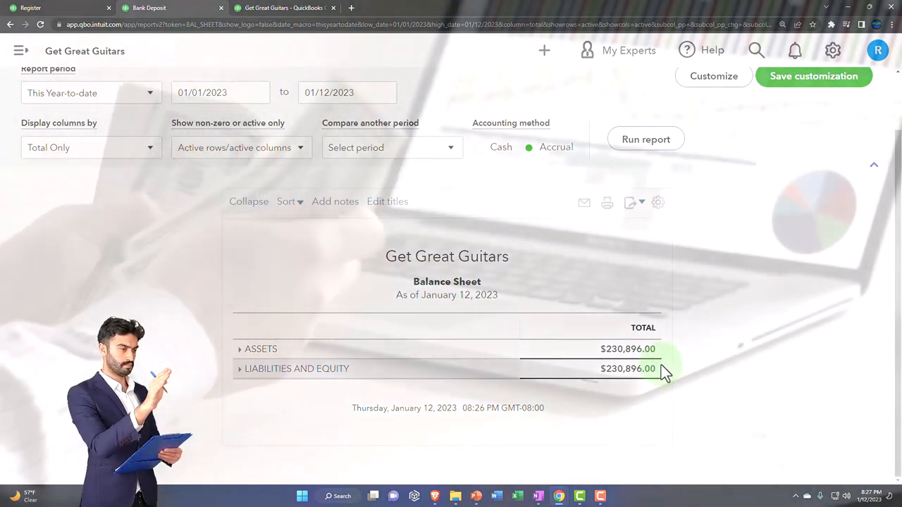
{"action": "mouse_move", "coordinate": [660, 361]}
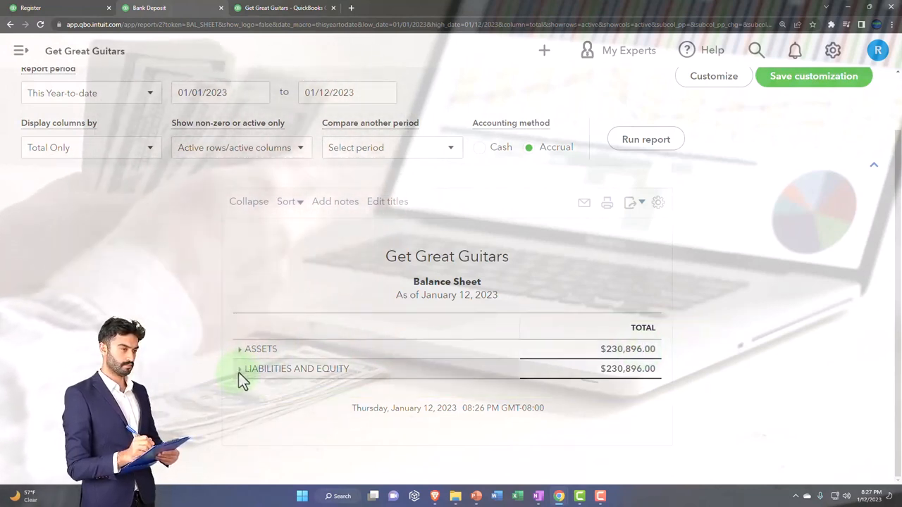
- Expand the balance sheet and check Cash - 2415 at 140,000.00 under Bank Accounts
{"action": "left_click", "coordinate": [240, 348]}
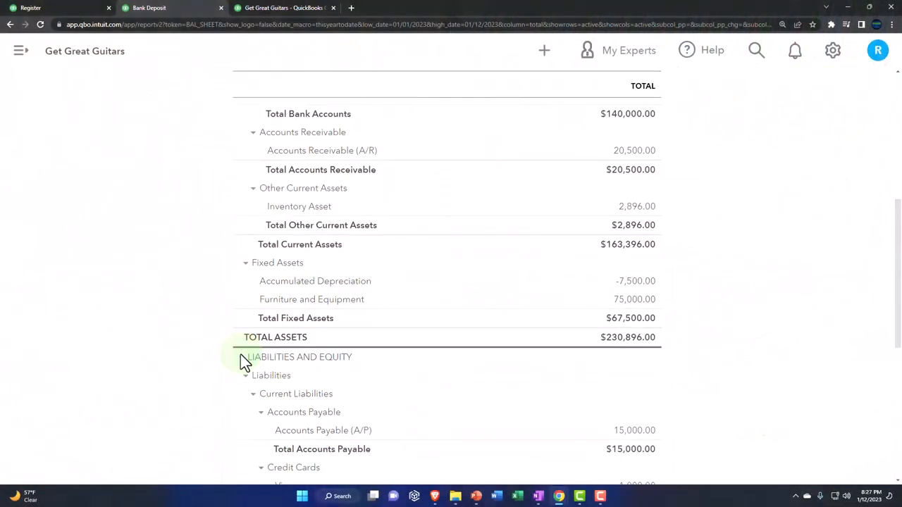
{"action": "scroll", "scroll_direction": "down", "scroll_amount": 3}
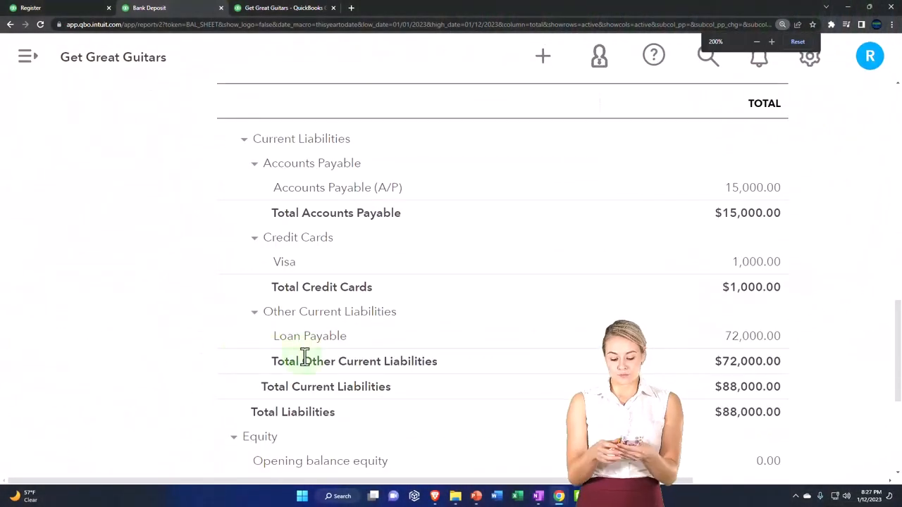
{"action": "scroll", "scroll_direction": "down", "scroll_amount": 3}
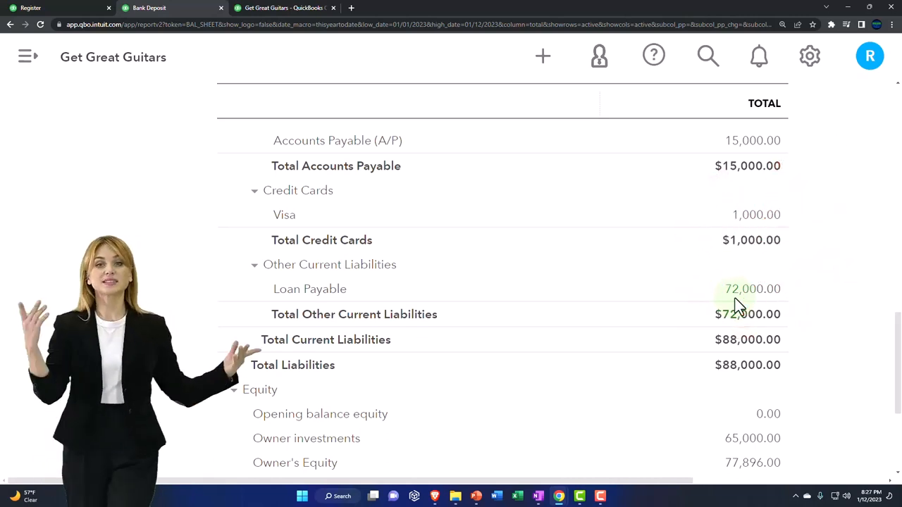
{"action": "scroll", "scroll_direction": "up", "scroll_amount": 3}
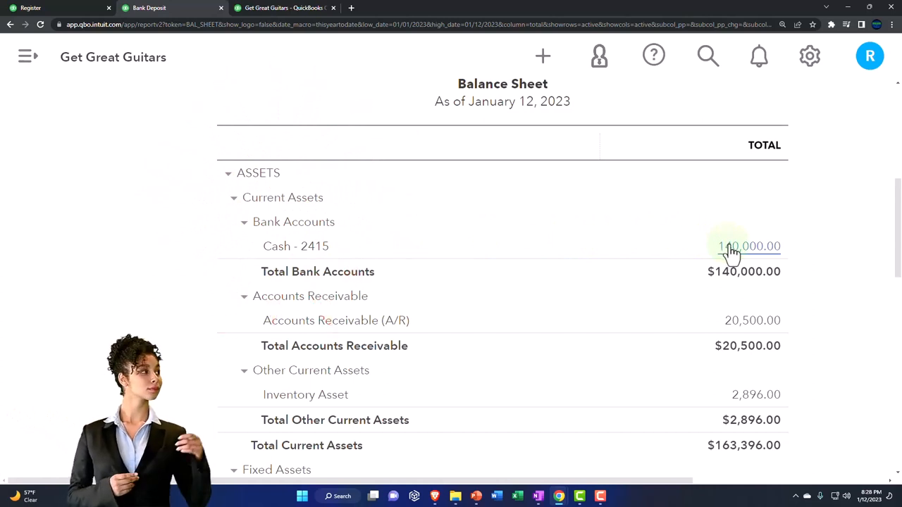
- Review Loan Payable at 72,000.00 under Other Current Liabilities
{"action": "scroll", "scroll_direction": "down", "scroll_amount": 3}
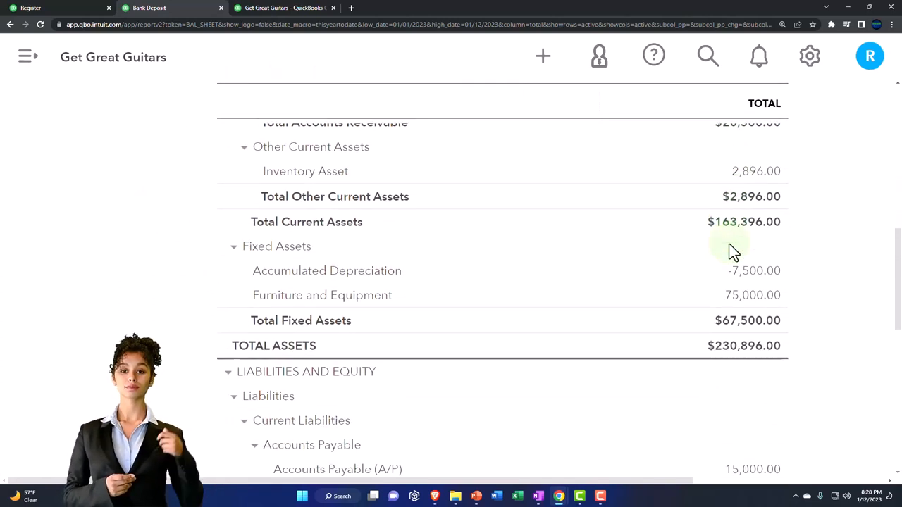
{"action": "scroll", "scroll_direction": "down", "scroll_amount": 3}
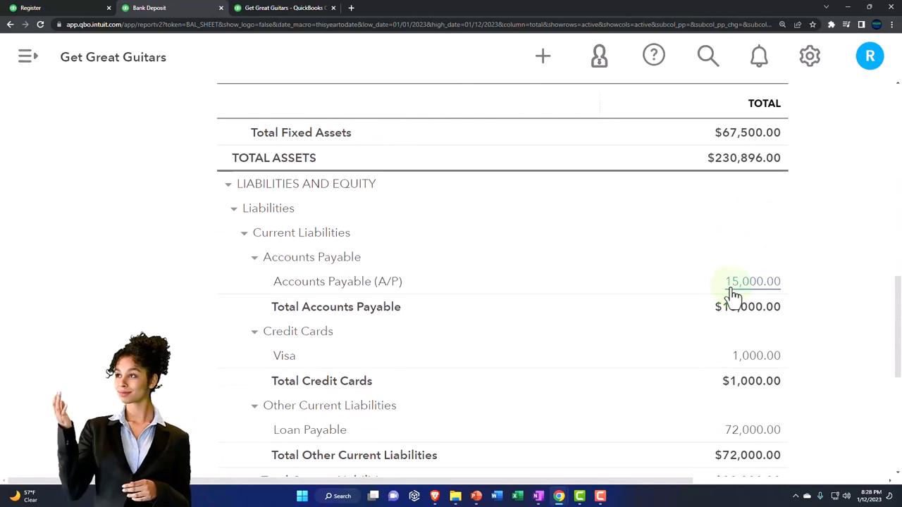
{"action": "scroll", "scroll_direction": "down", "scroll_amount": 3}
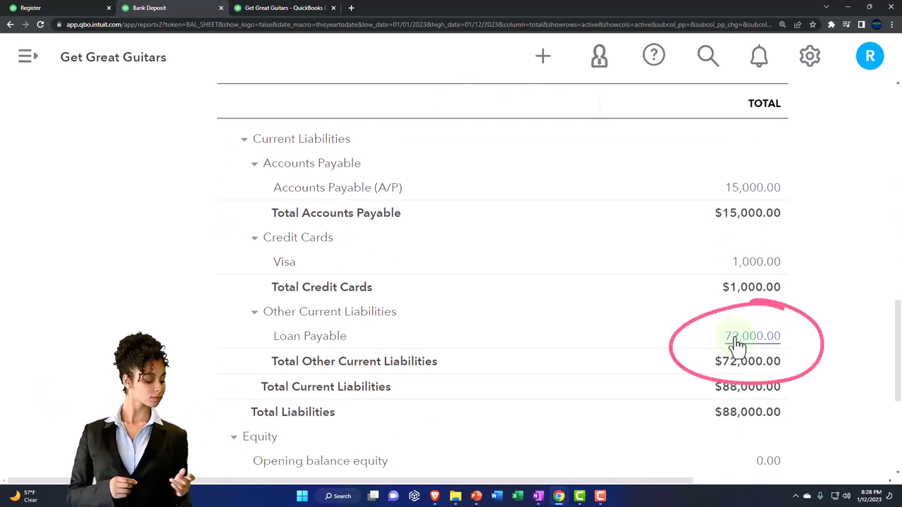
{"action": "scroll", "scroll_direction": "up", "scroll_amount": 3}
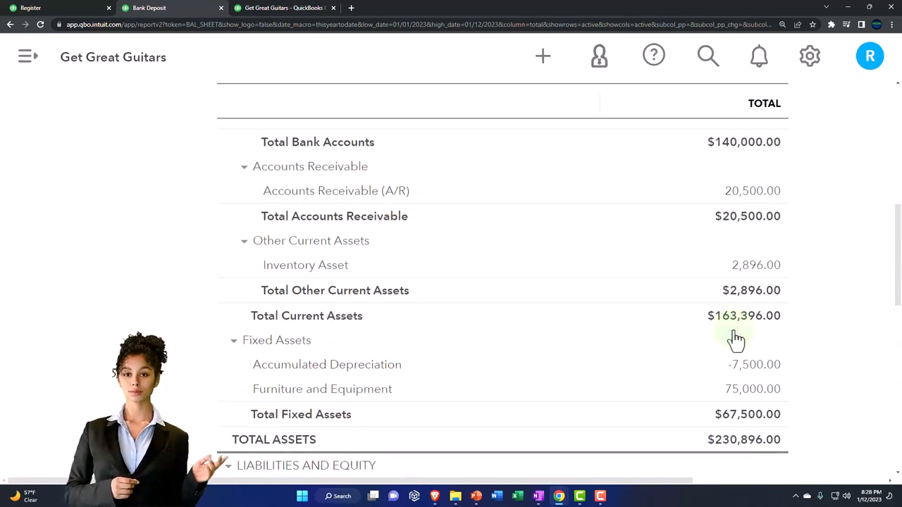
{"action": "scroll", "scroll_direction": "up", "scroll_amount": 3}
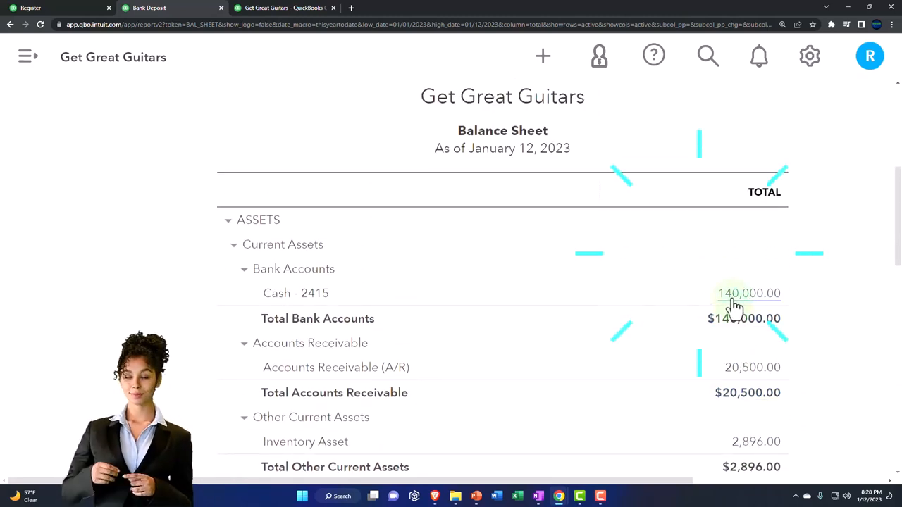
{"action": "scroll", "scroll_direction": "down", "scroll_amount": 3}
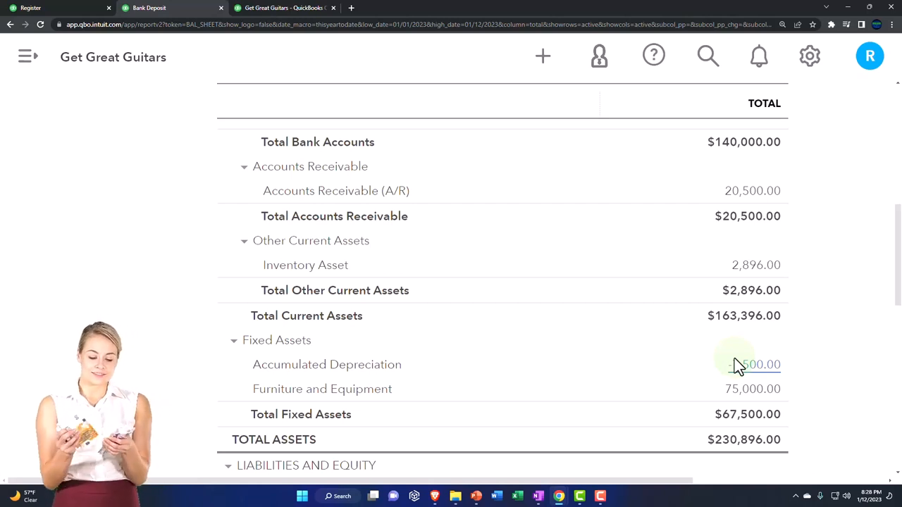
{"action": "scroll", "scroll_direction": "up", "scroll_amount": 3}
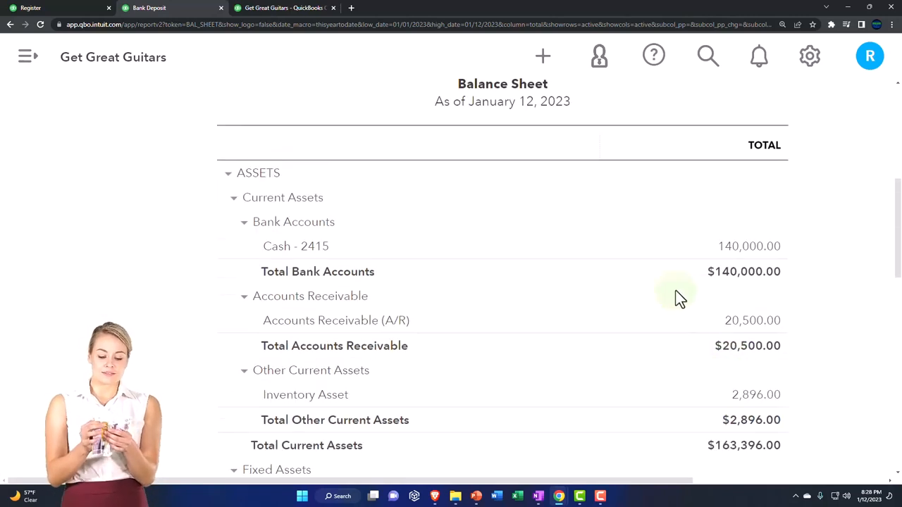
{"action": "scroll", "scroll_direction": "down", "scroll_amount": 3}
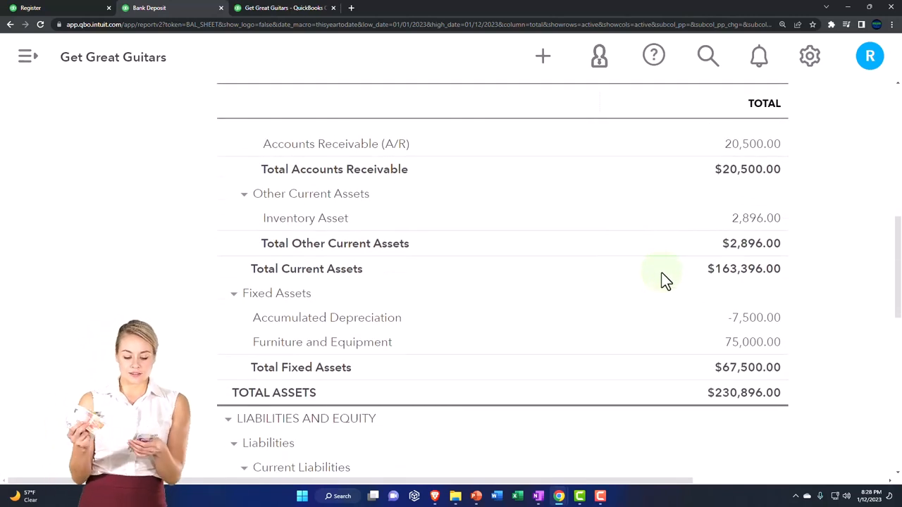
{"action": "scroll", "scroll_direction": "down", "scroll_amount": 3}
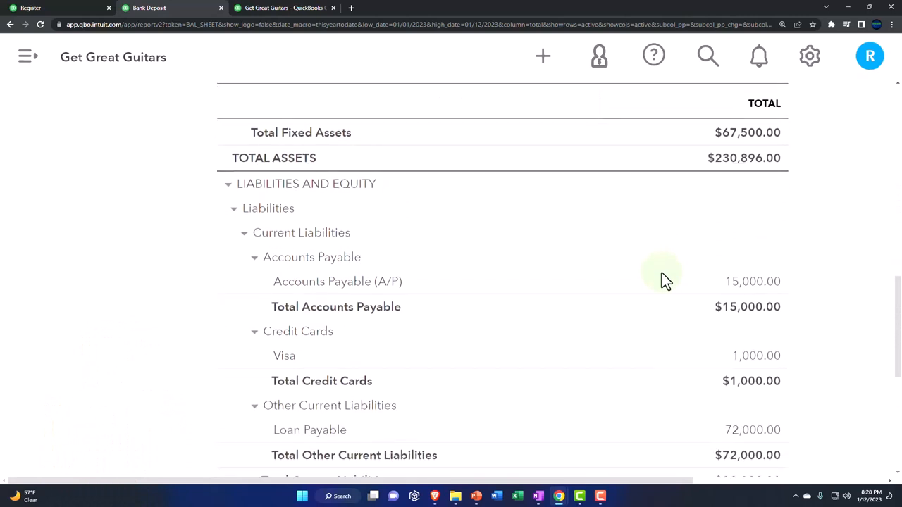
{"action": "scroll", "scroll_direction": "down", "scroll_amount": 3}
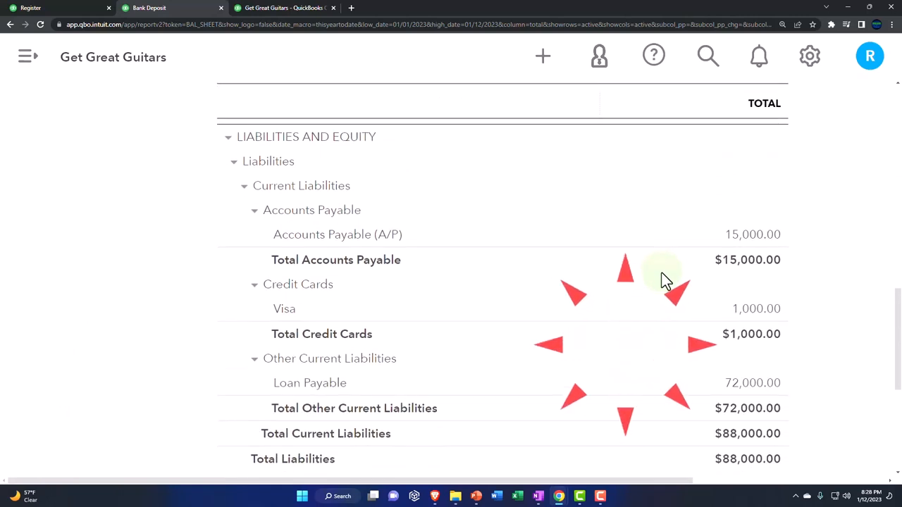
{"action": "scroll", "scroll_direction": "down", "scroll_amount": 3}
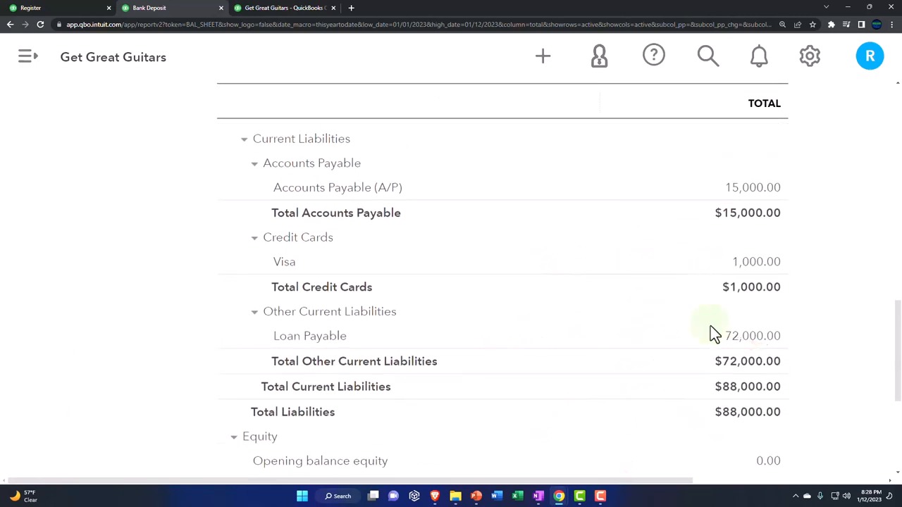
{"action": "scroll", "scroll_direction": "down", "scroll_amount": 3}
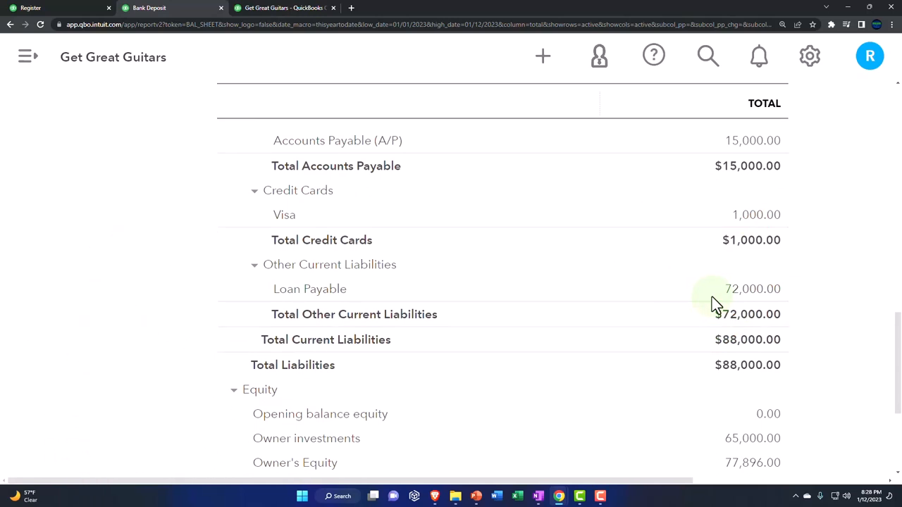
{"action": "mouse_move", "coordinate": [752, 288]}
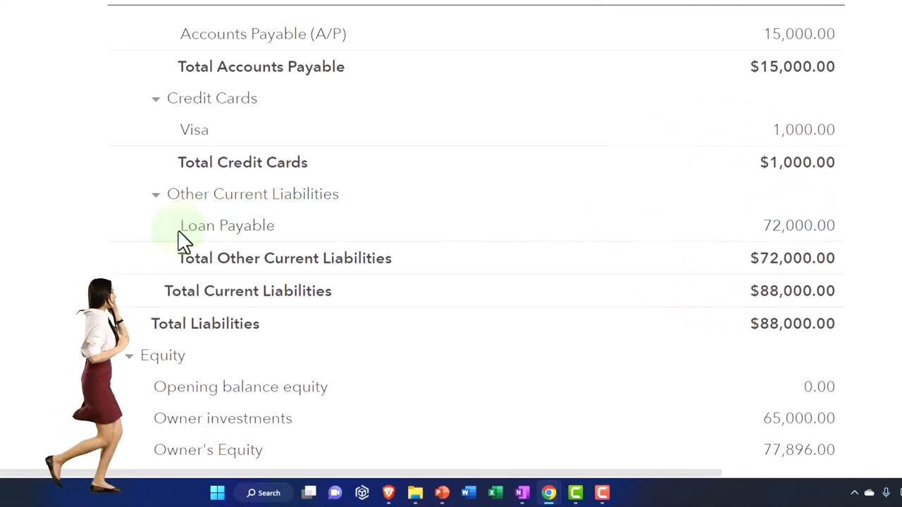
{"action": "mouse_move", "coordinate": [198, 234]}
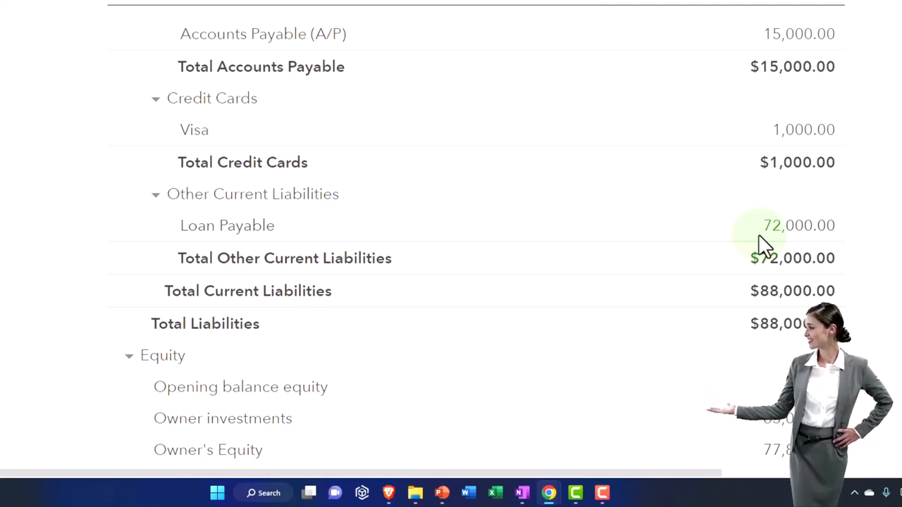
{"action": "scroll", "scroll_direction": "up", "scroll_amount": 3}
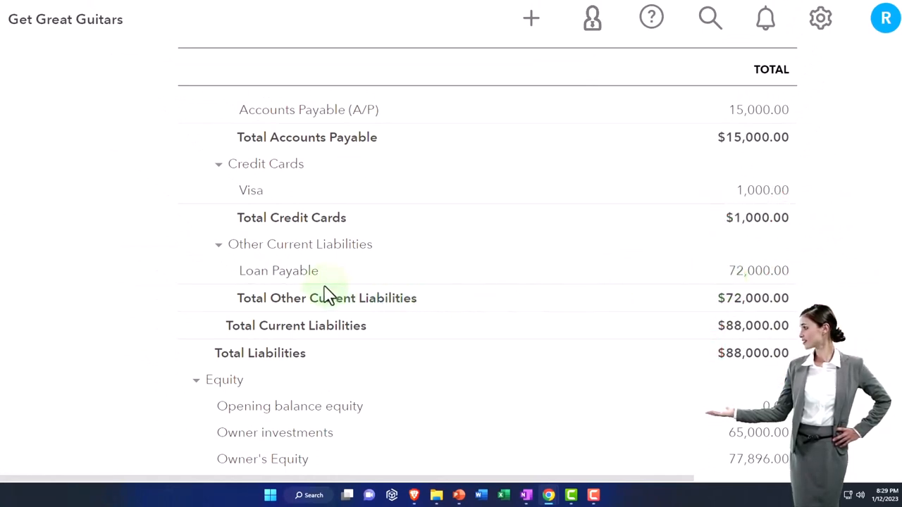
{"action": "mouse_move", "coordinate": [317, 286]}
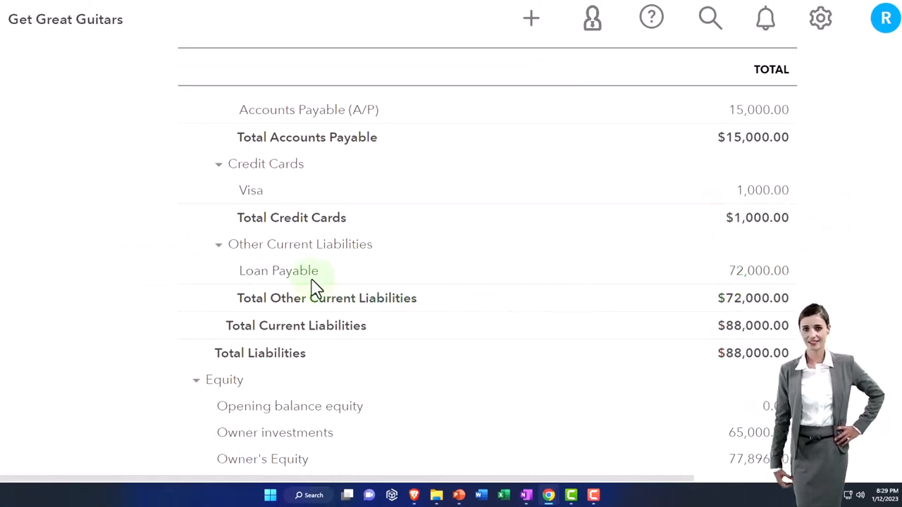
{"action": "mouse_move", "coordinate": [367, 289]}
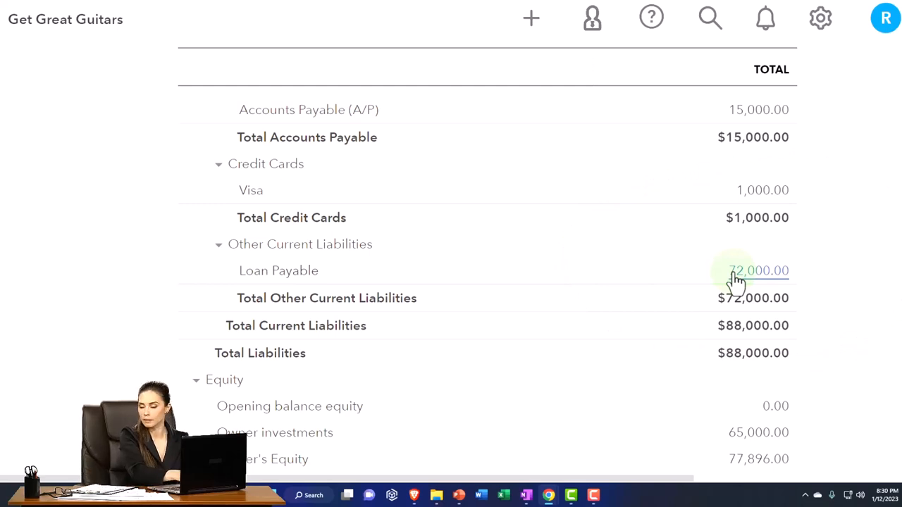
{"action": "mouse_move", "coordinate": [575, 307]}
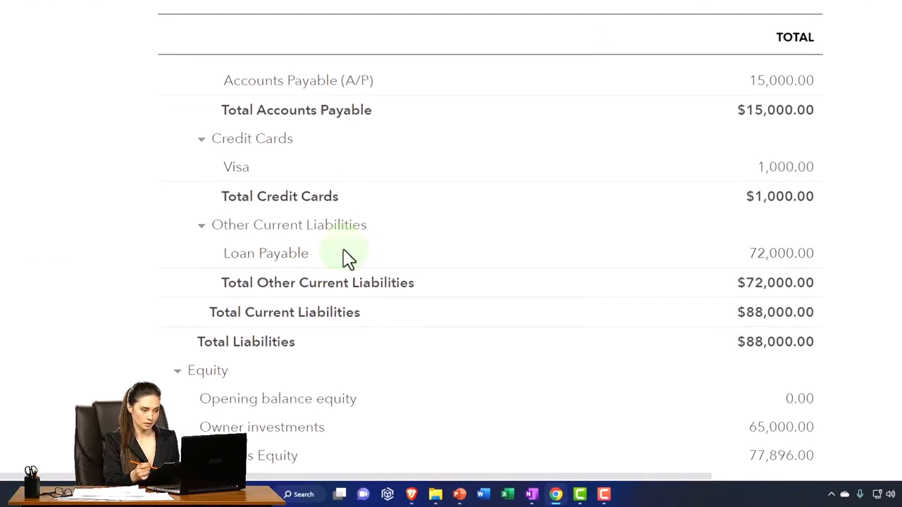
{"action": "mouse_move", "coordinate": [264, 267]}
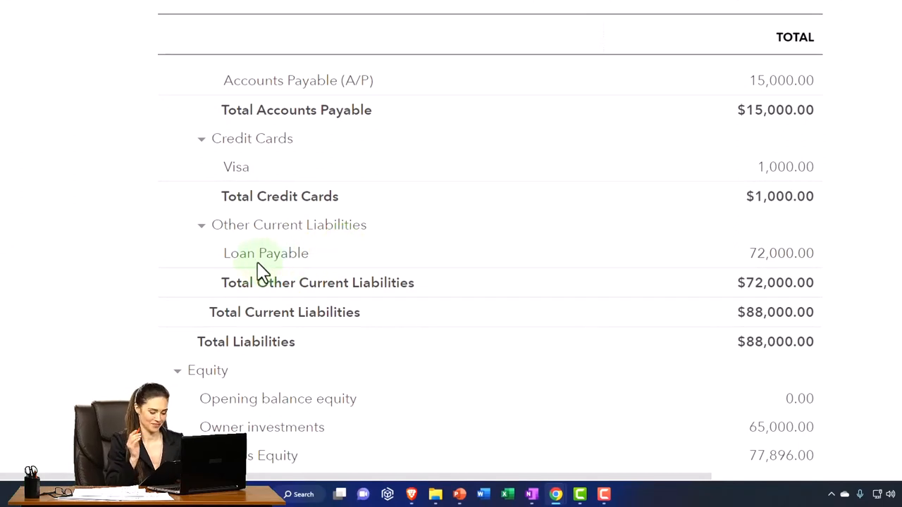
{"action": "scroll", "scroll_direction": "up", "scroll_amount": 3}
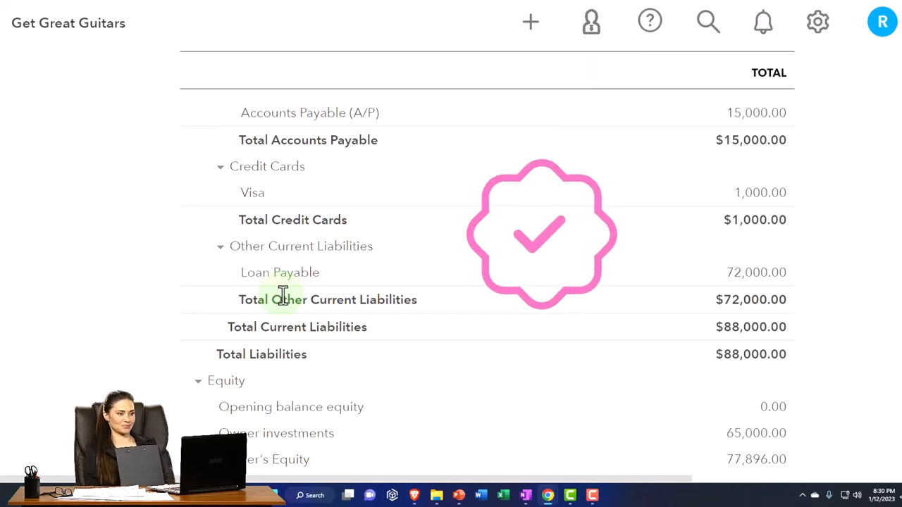
{"action": "mouse_move", "coordinate": [242, 276]}
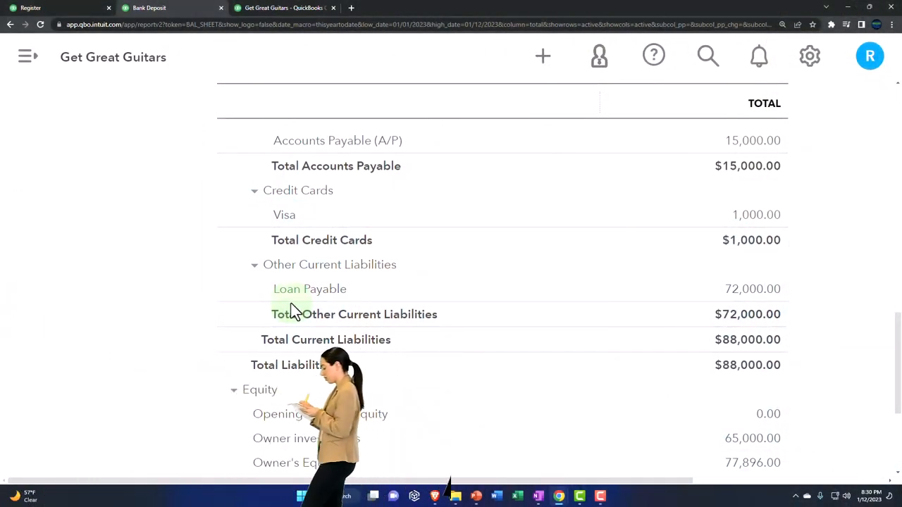
{"action": "mouse_move", "coordinate": [713, 298]}
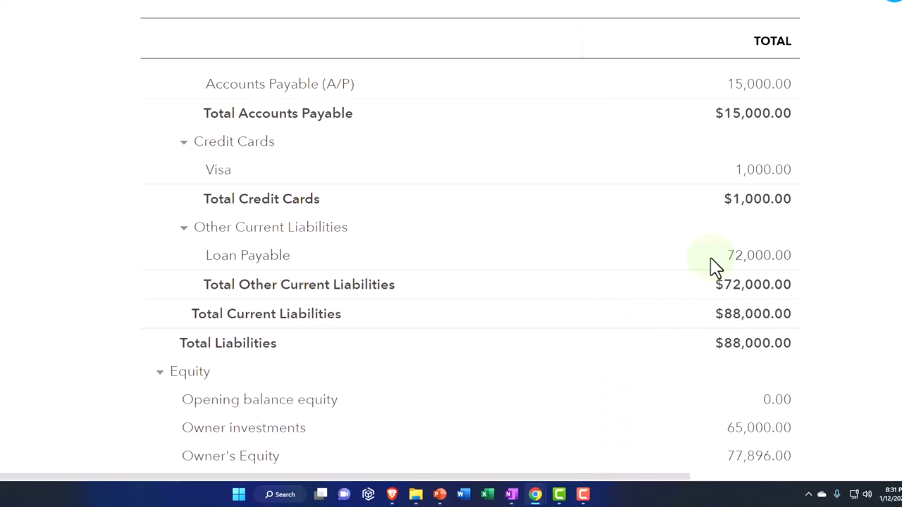
{"action": "scroll", "scroll_direction": "up", "scroll_amount": 3}
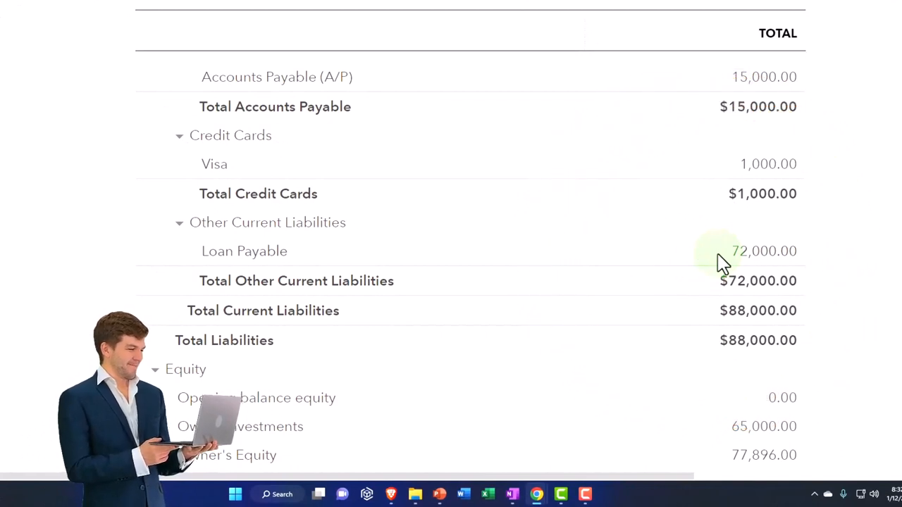
{"action": "mouse_move", "coordinate": [366, 218]}
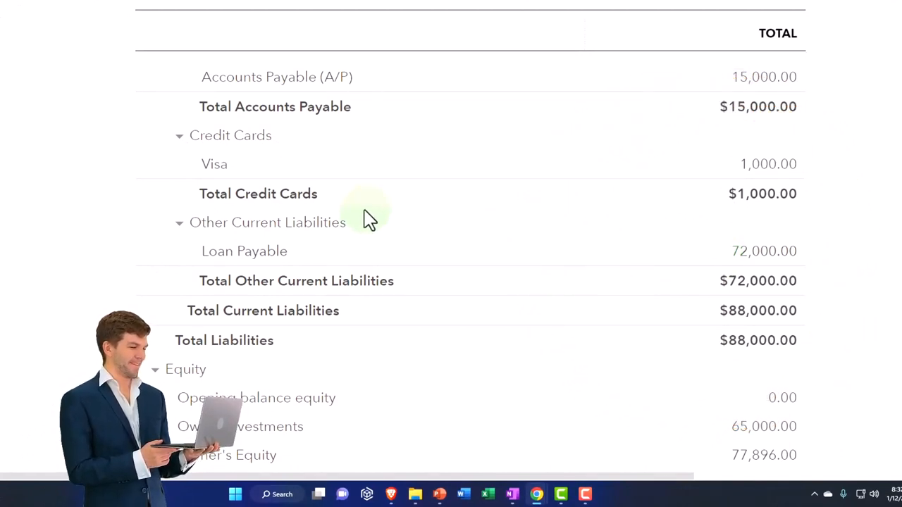